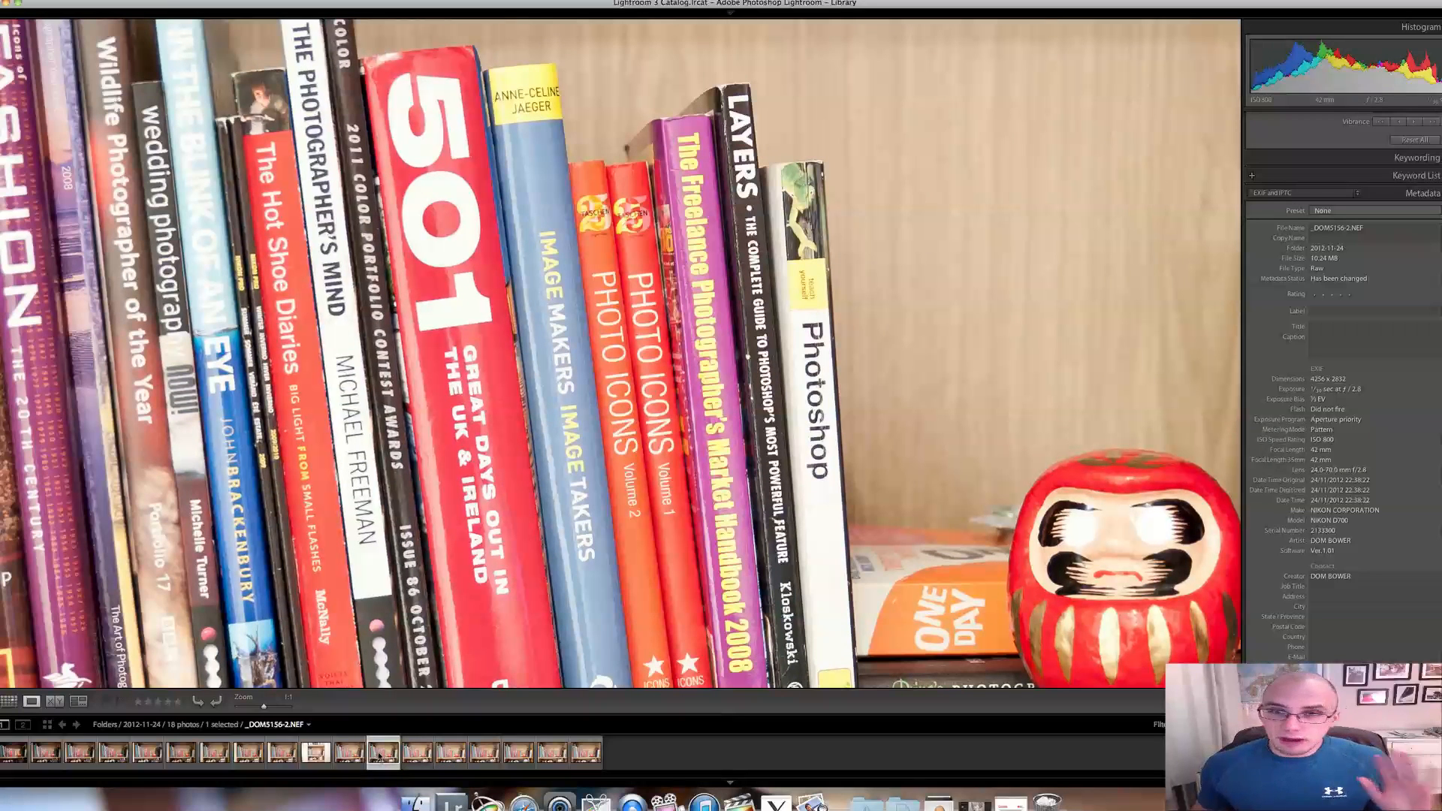
Step: Show the next bookshelf test shot whole, in Fit view, from the filmstrip
click(349, 753)
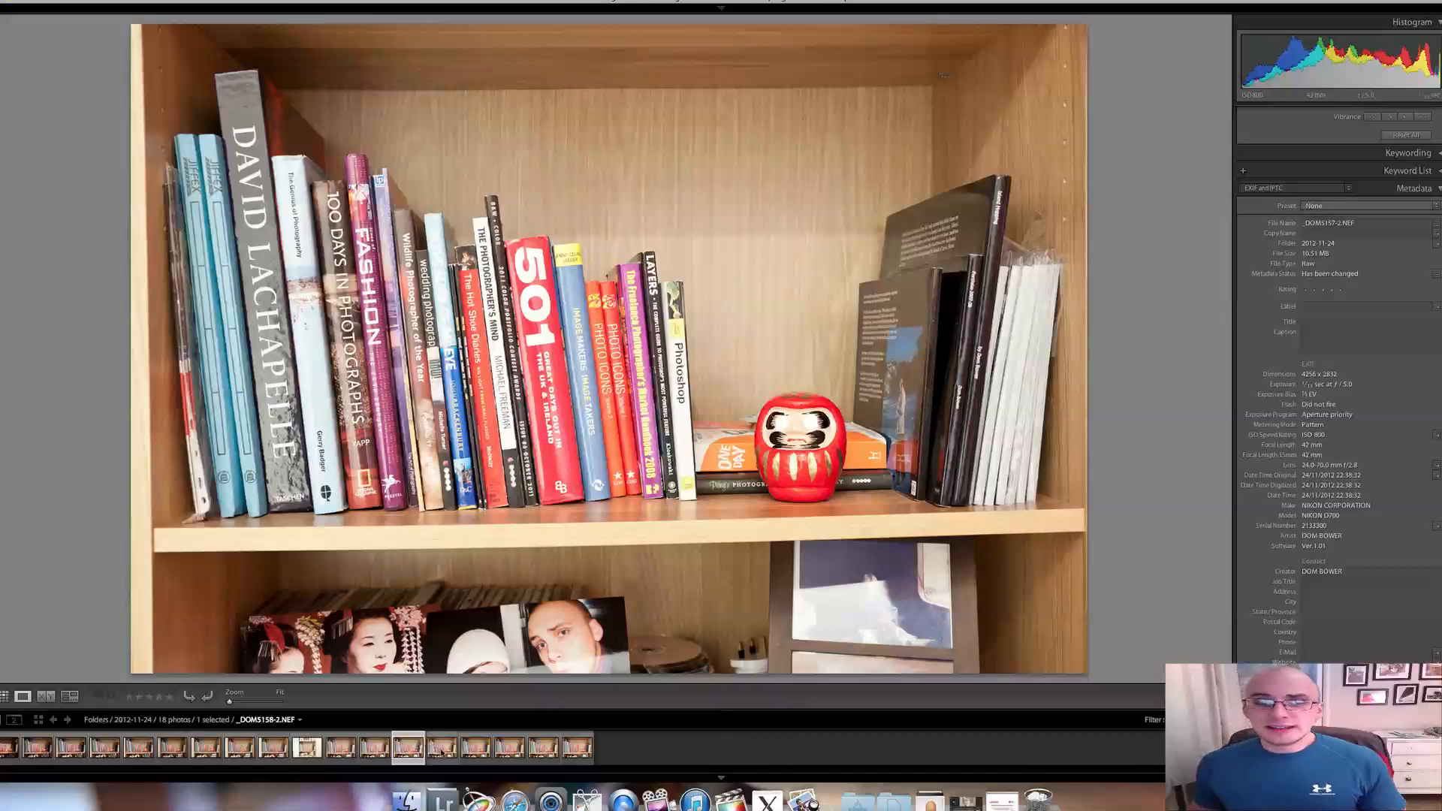
Step: Zoom to 1:1 on the book spines and daruma, then advance to the next shot
click(442, 746)
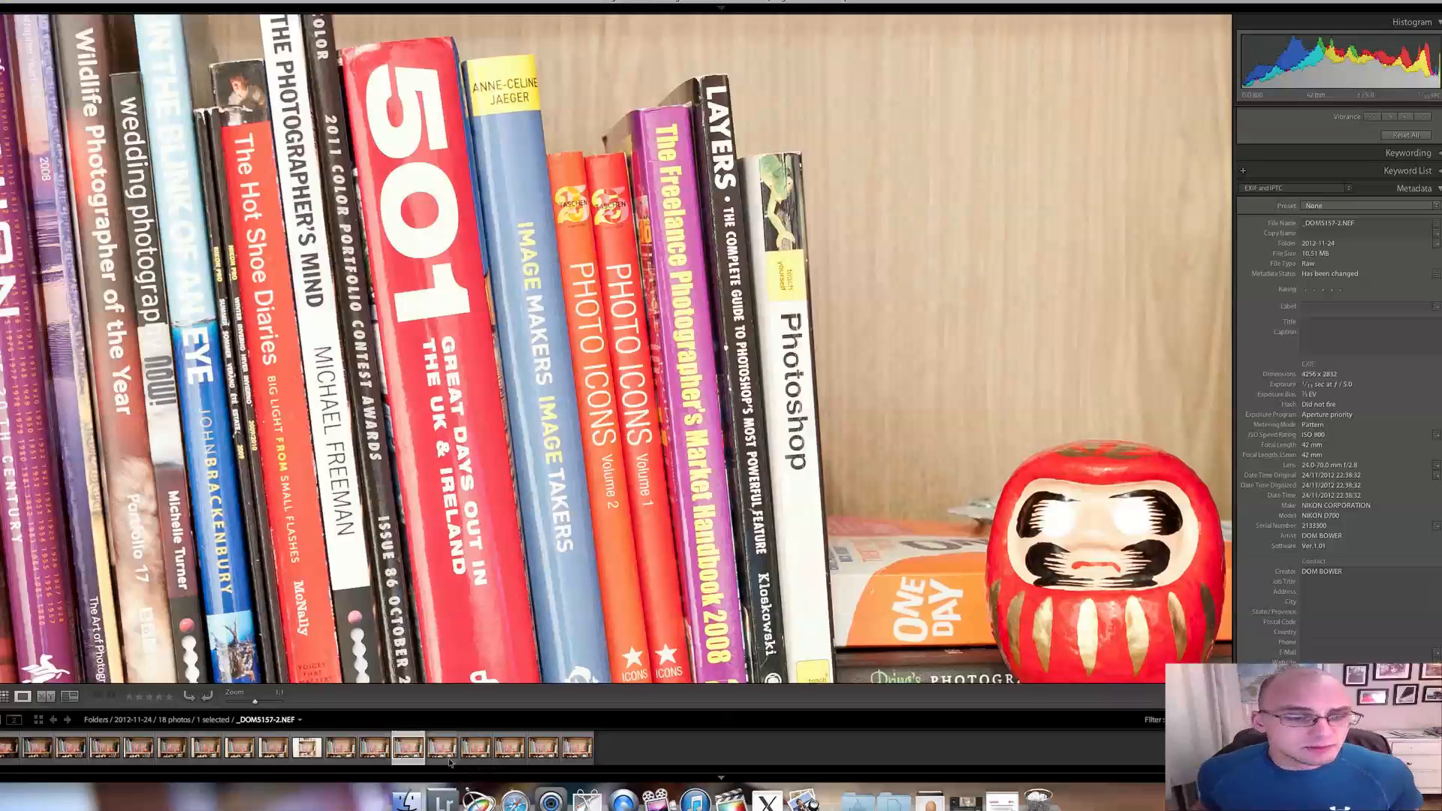
click(407, 749)
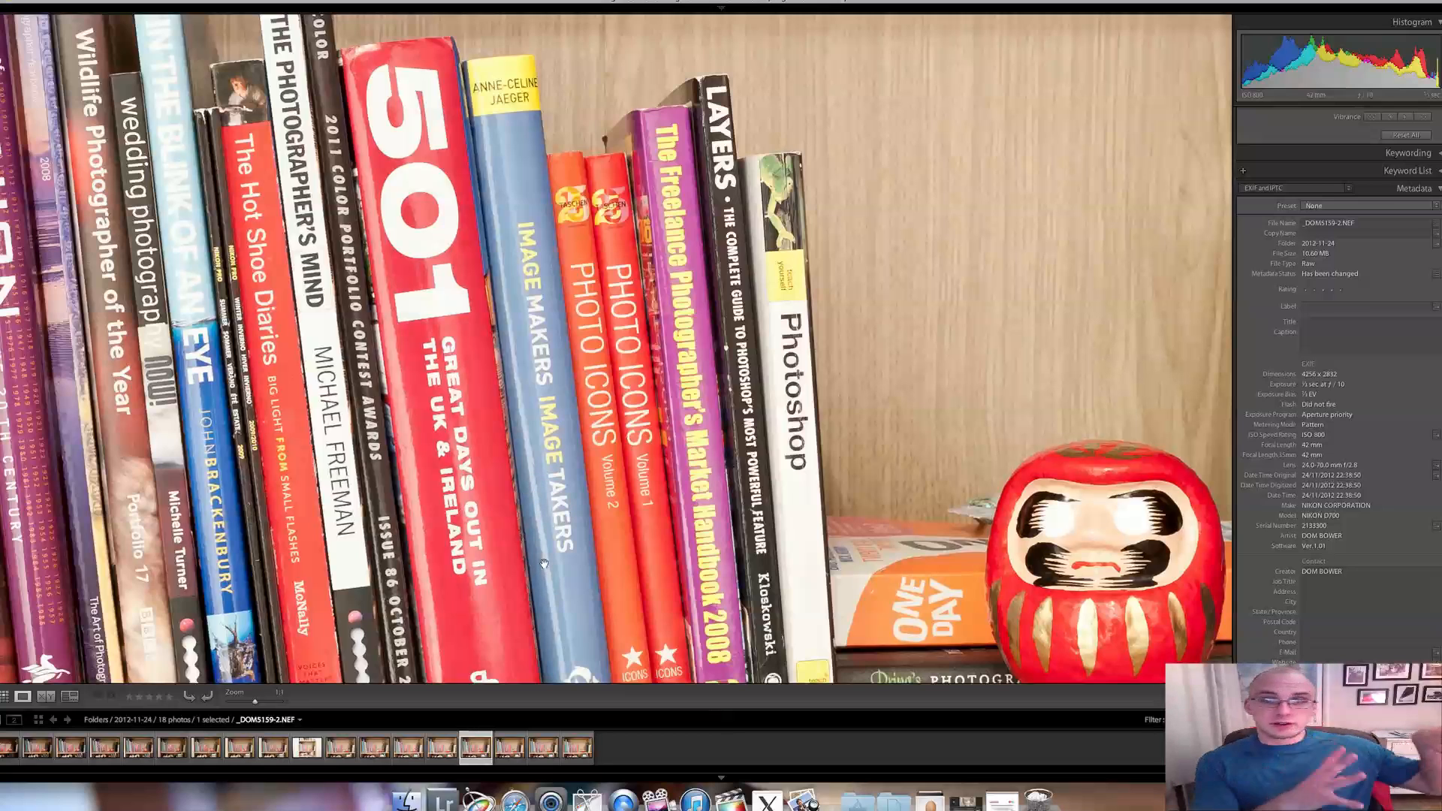
mouse_move(570, 478)
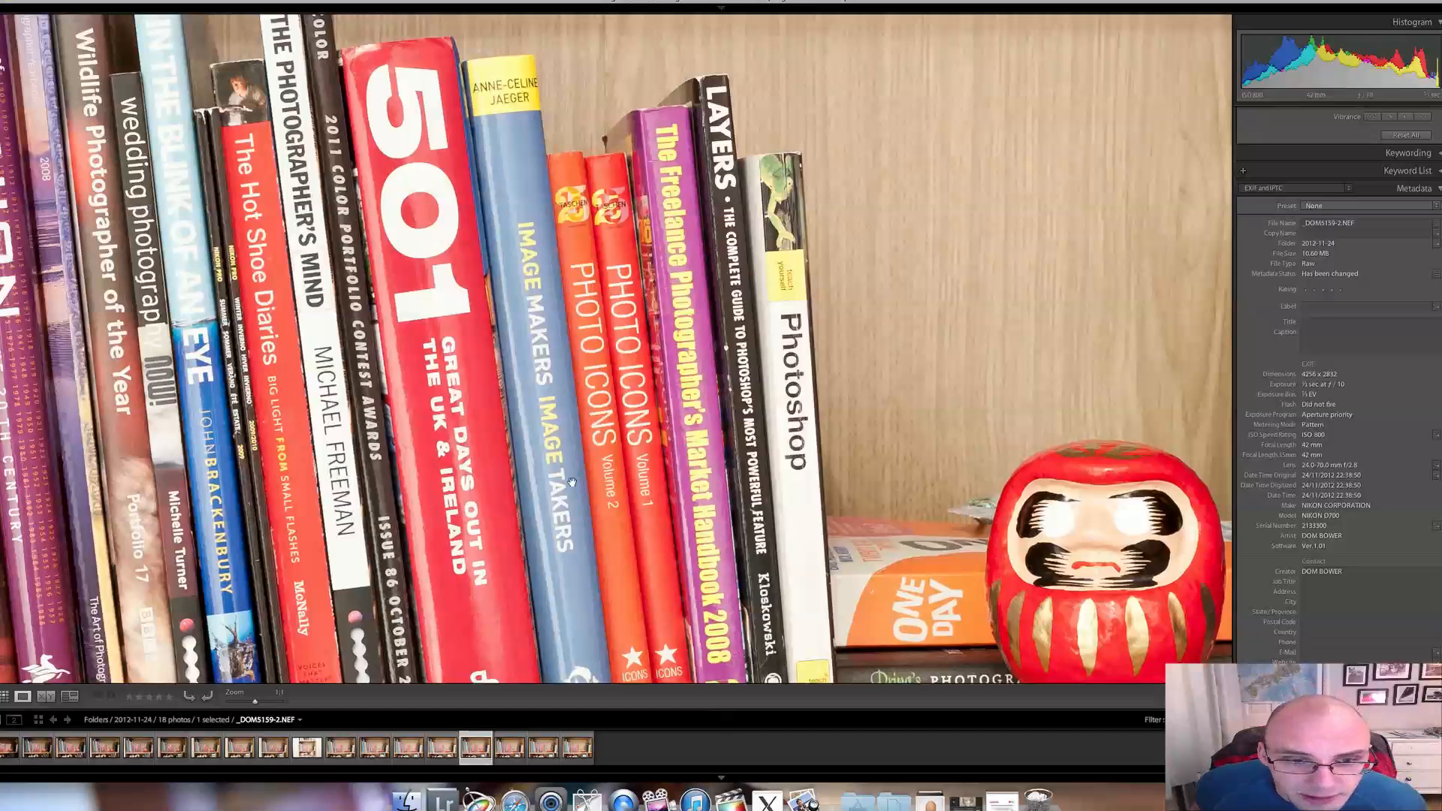
Step: Select the last of the 18 shots, viewing the dark books at the shelf's right
click(506, 746)
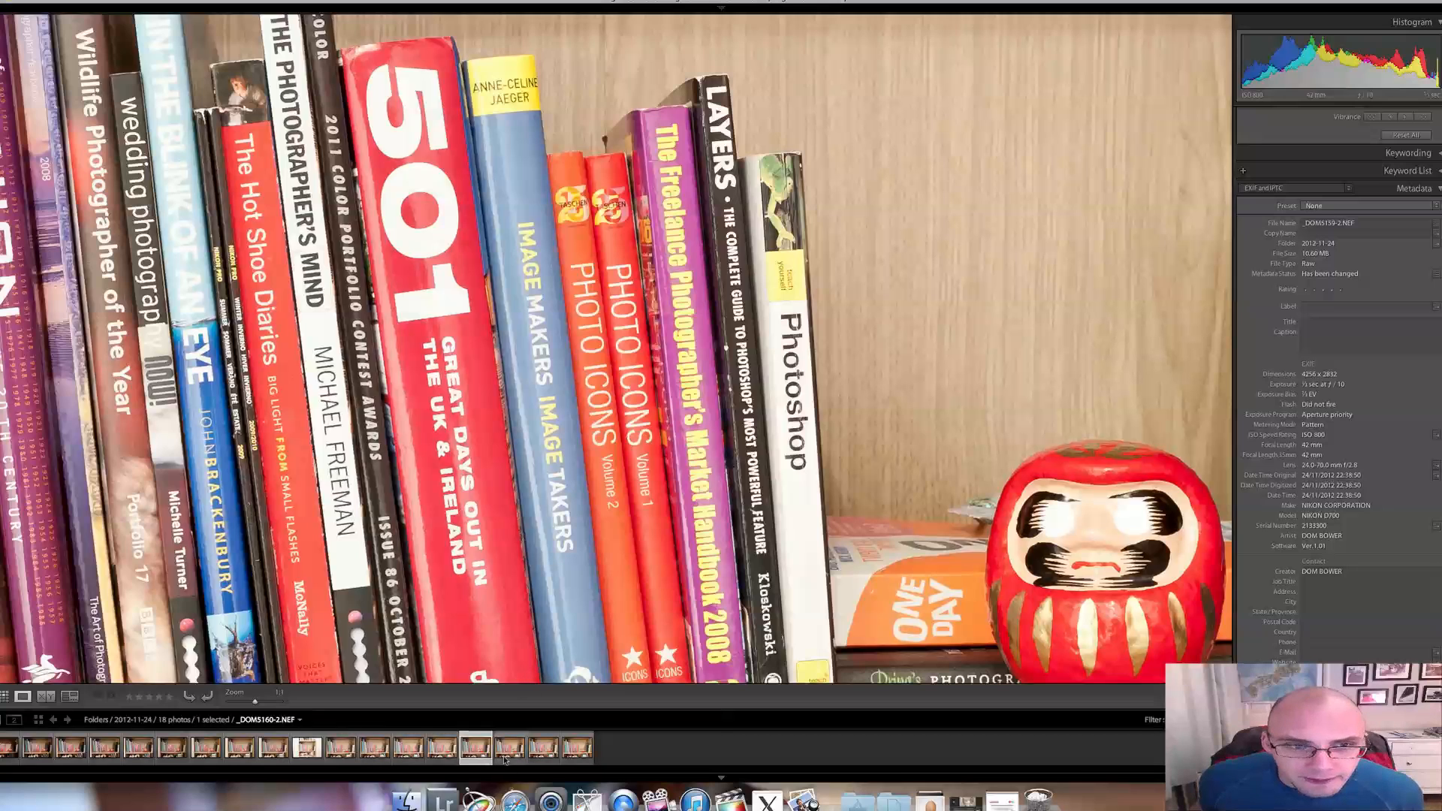
click(501, 745)
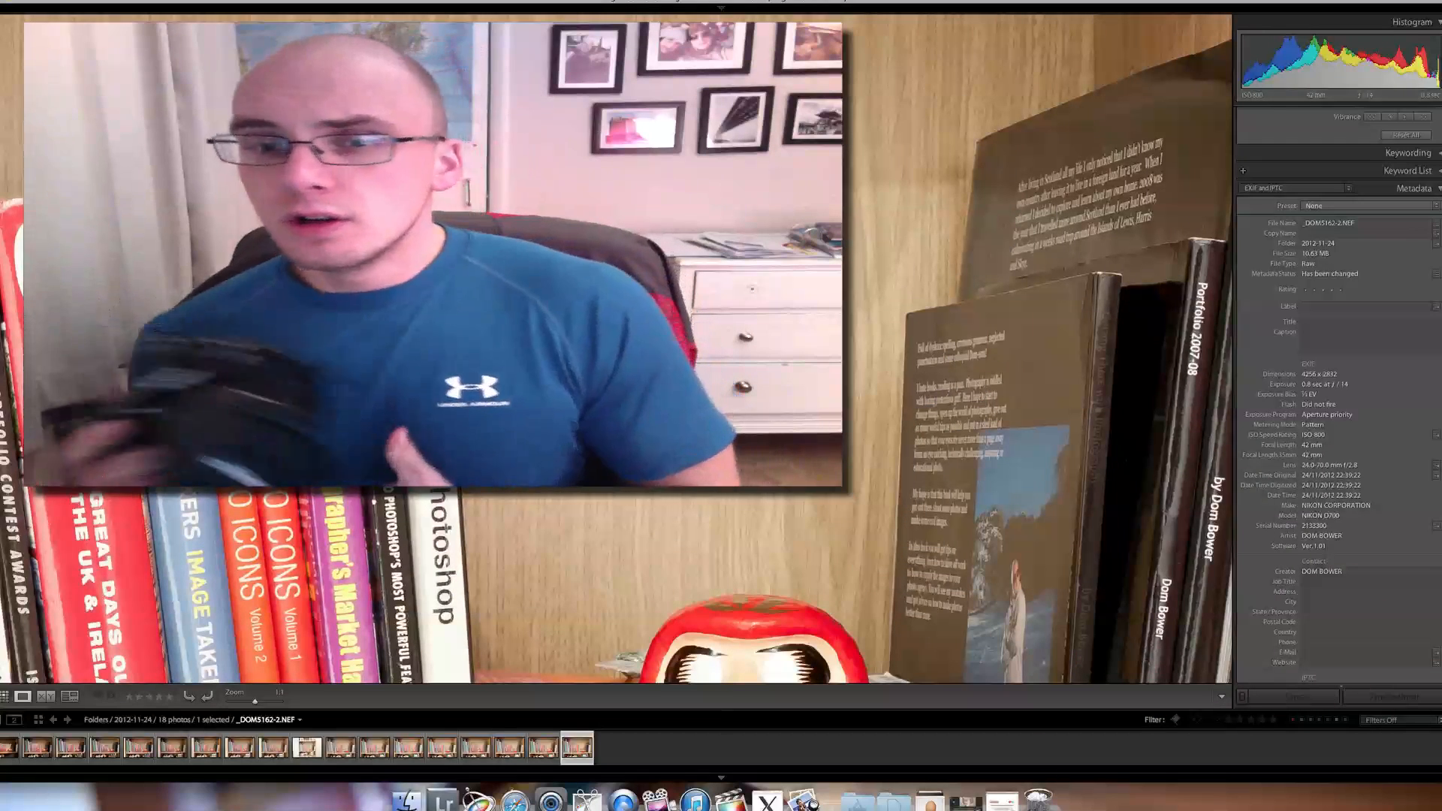
Step: Go back one shot at 1:1, showing the Photoshop and Layers spines
click(542, 746)
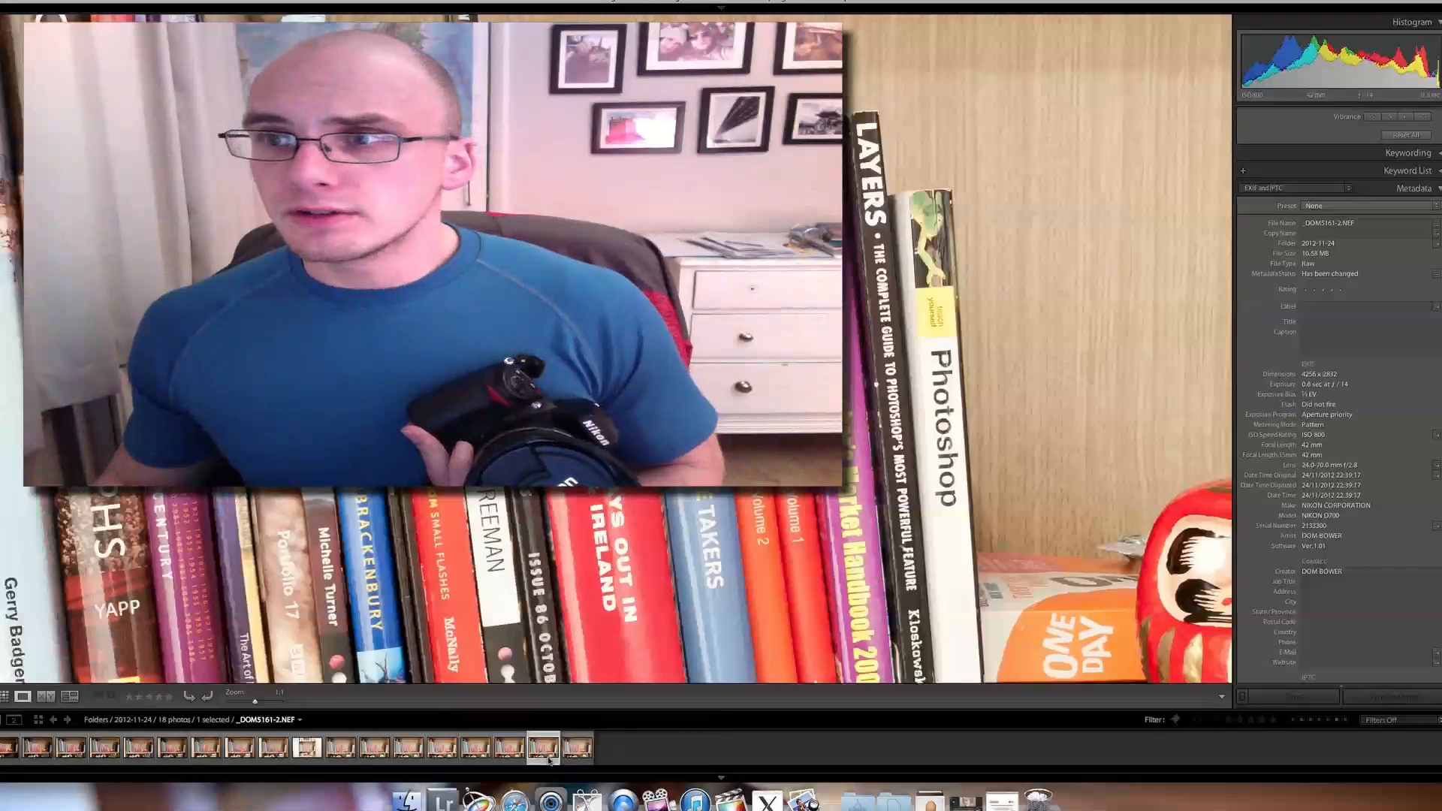